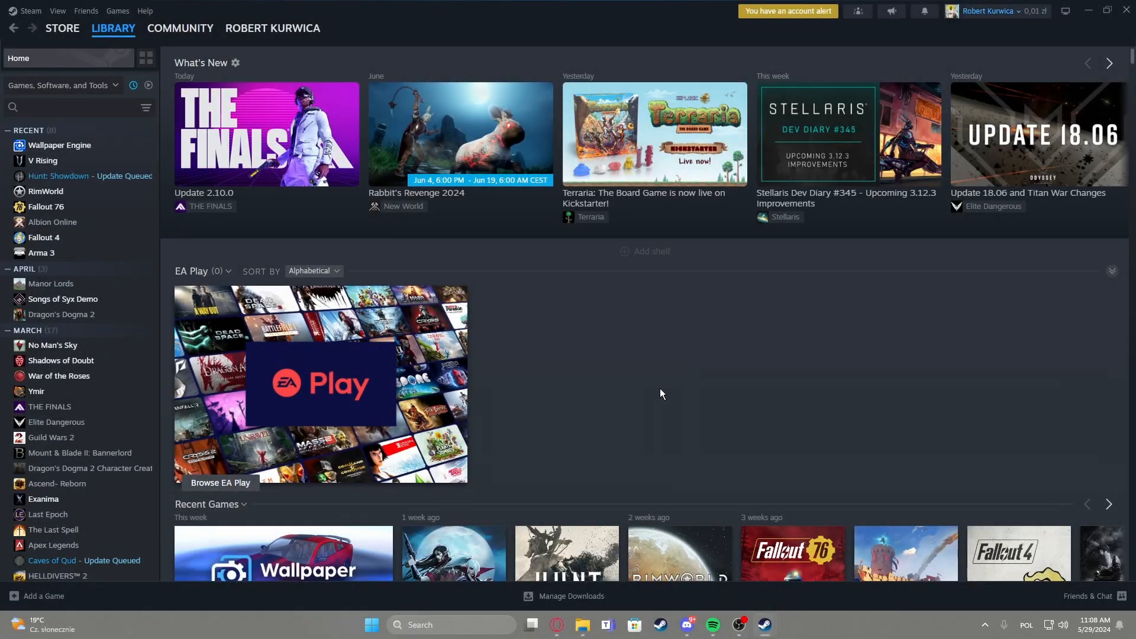
{"action": "mouse_move", "coordinate": [631, 363]}
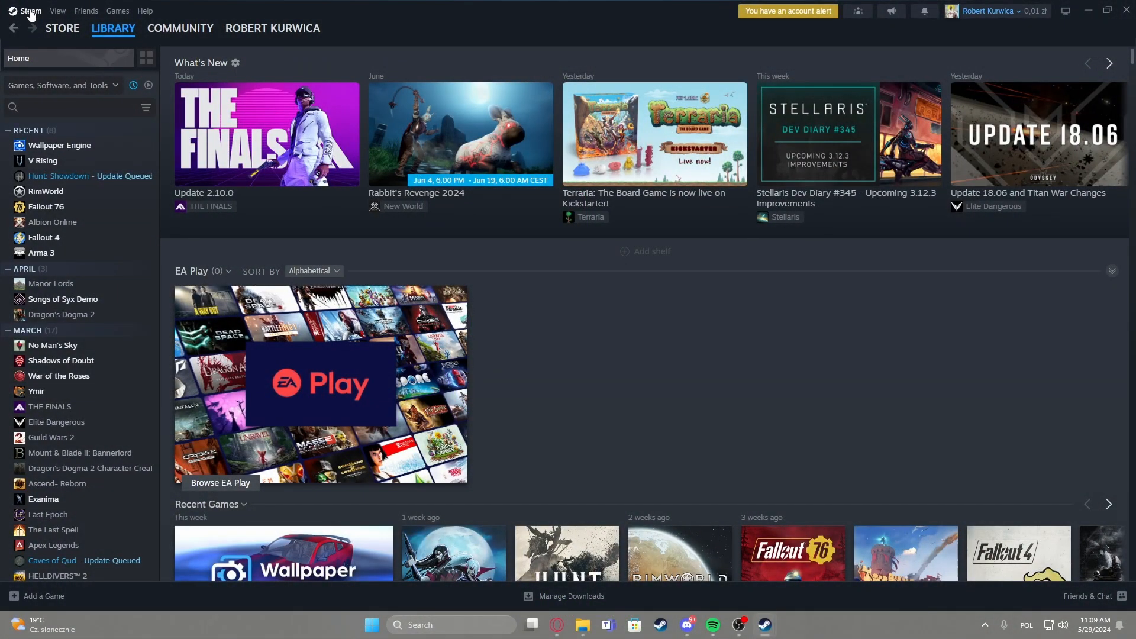
- Reach the Account page of Steam Settings from the client menu
{"action": "left_click", "coordinate": [30, 10]}
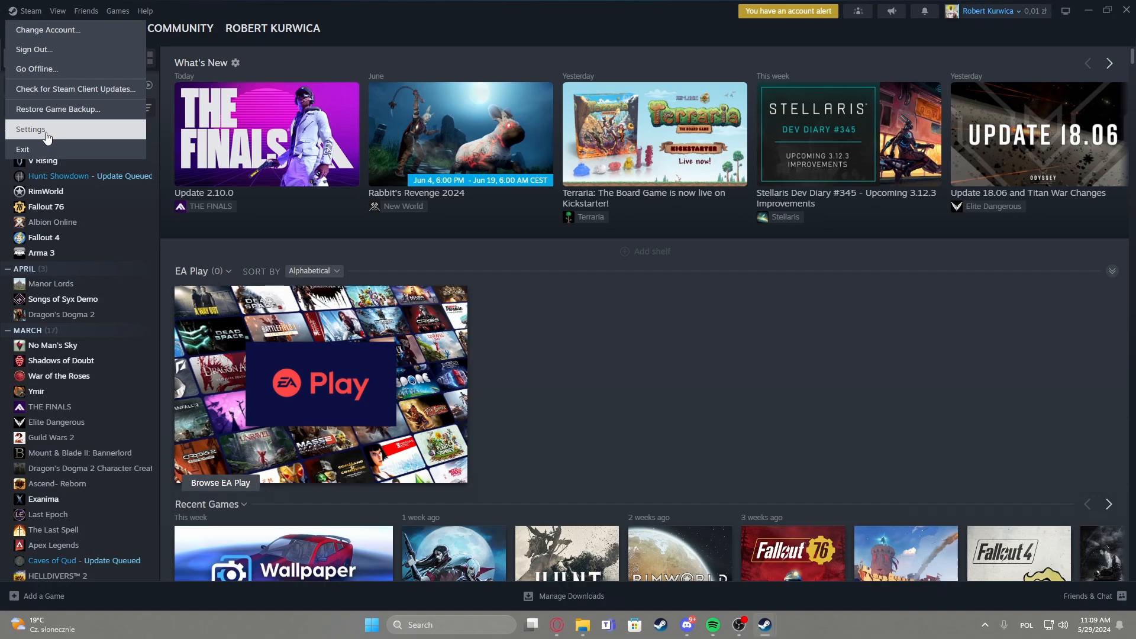
{"action": "left_click", "coordinate": [30, 129]}
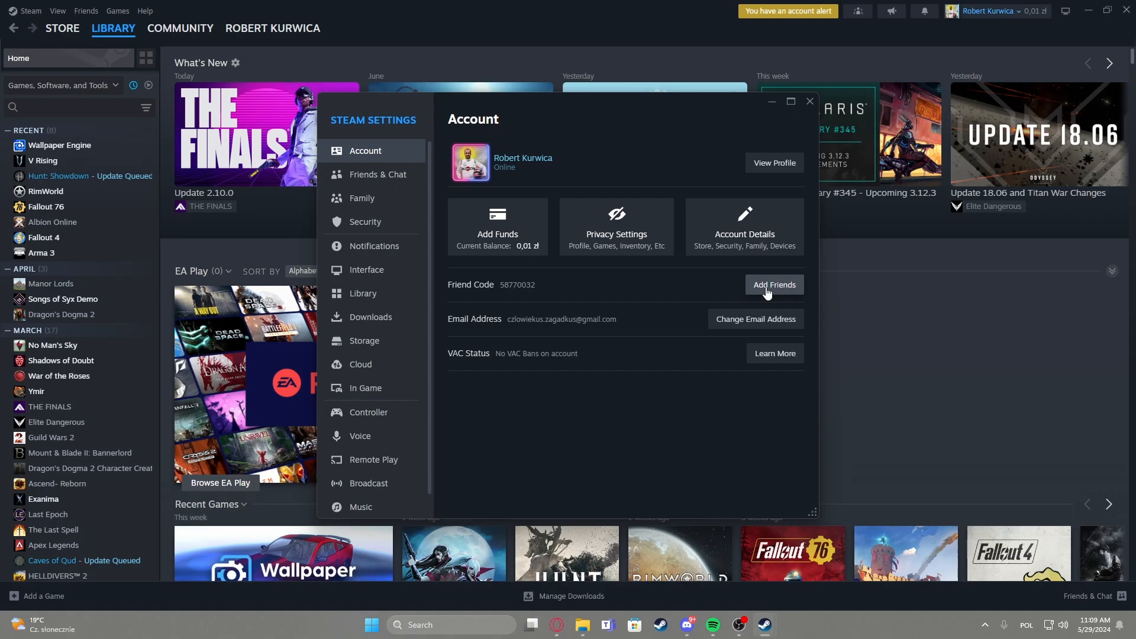
- View the Add a Friend page with friend code and invite link, then return to Library
{"action": "left_click", "coordinate": [773, 284]}
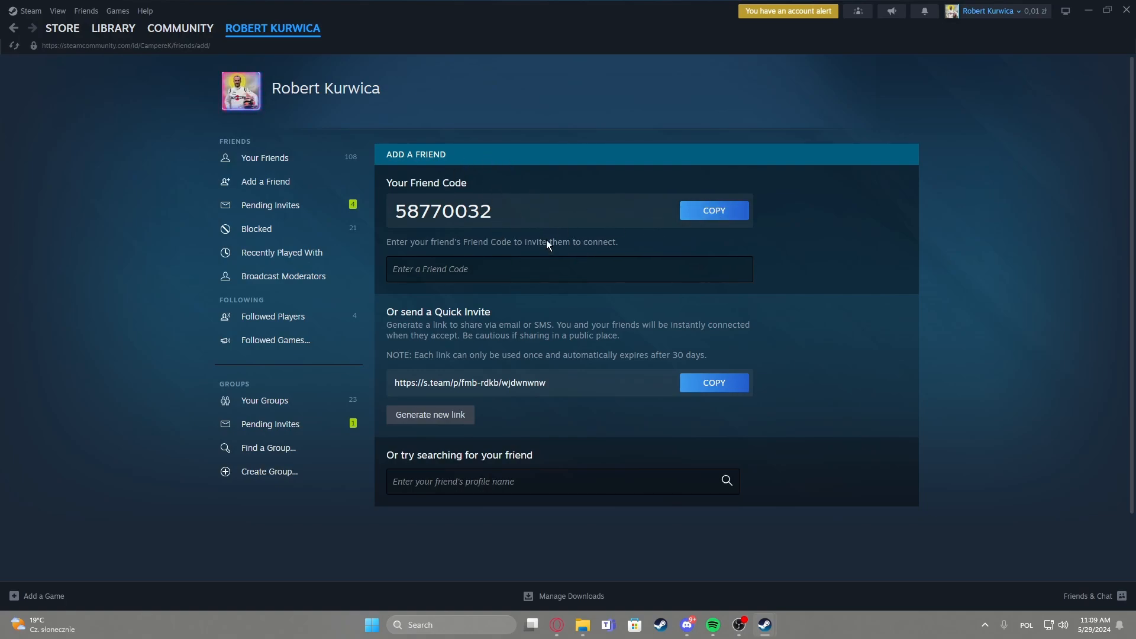
{"action": "left_click", "coordinate": [569, 268]}
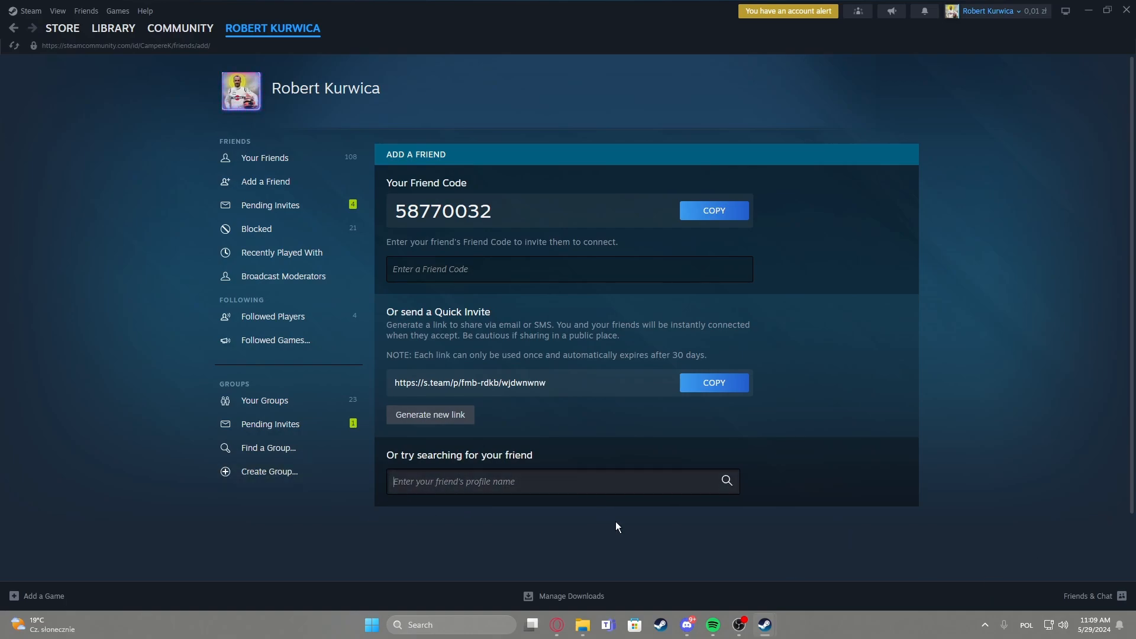
{"action": "mouse_move", "coordinate": [568, 394]}
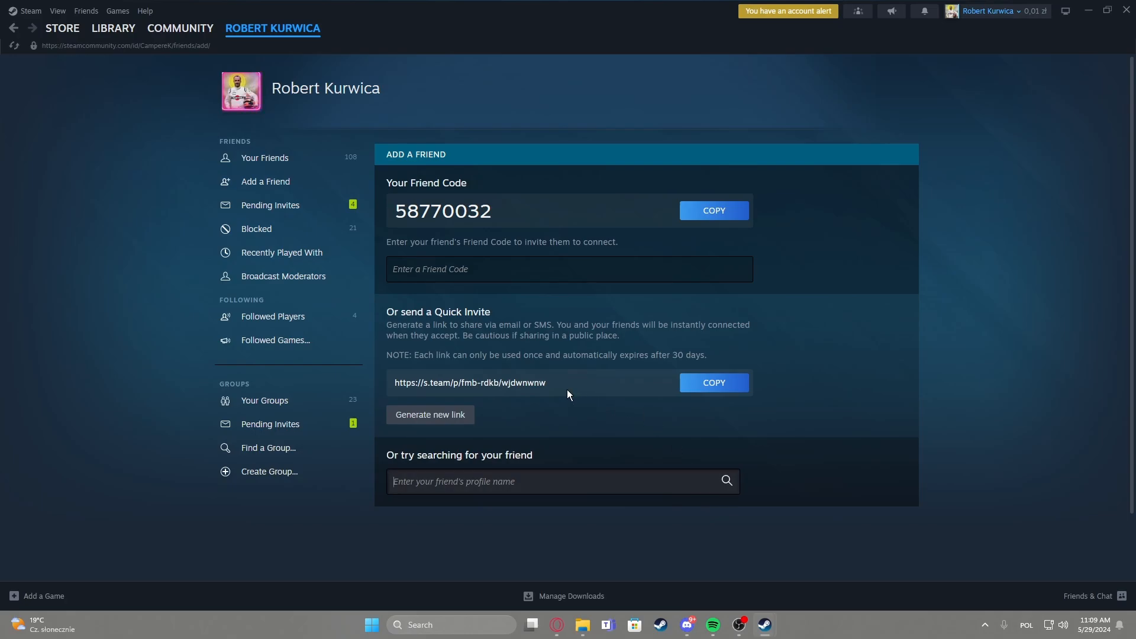
{"action": "mouse_move", "coordinate": [525, 296]}
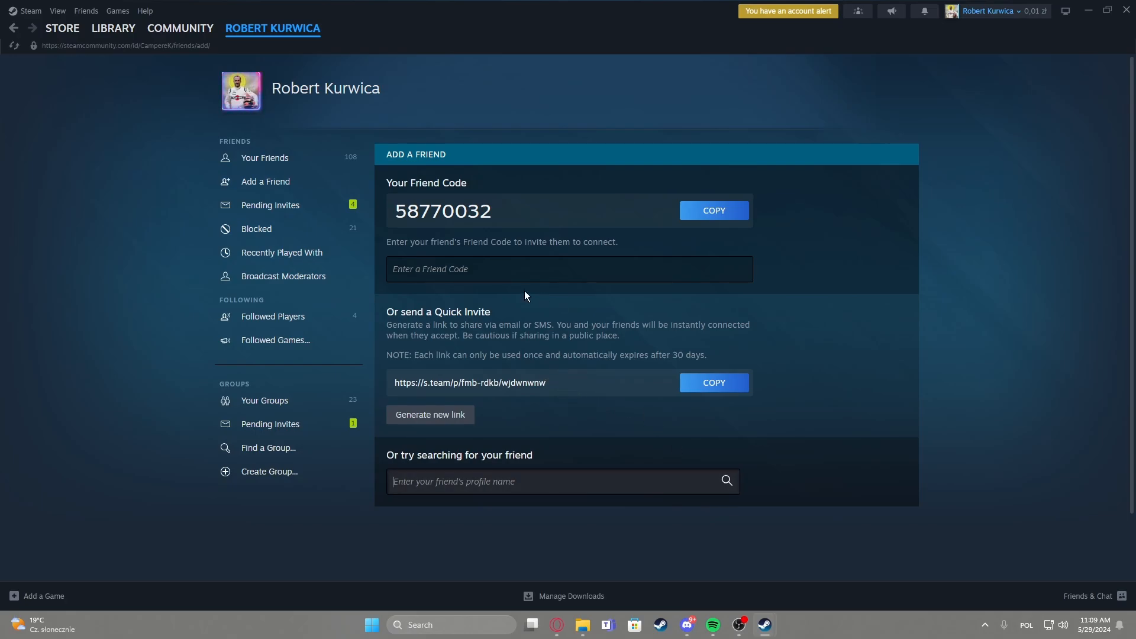
{"action": "left_click", "coordinate": [113, 28]}
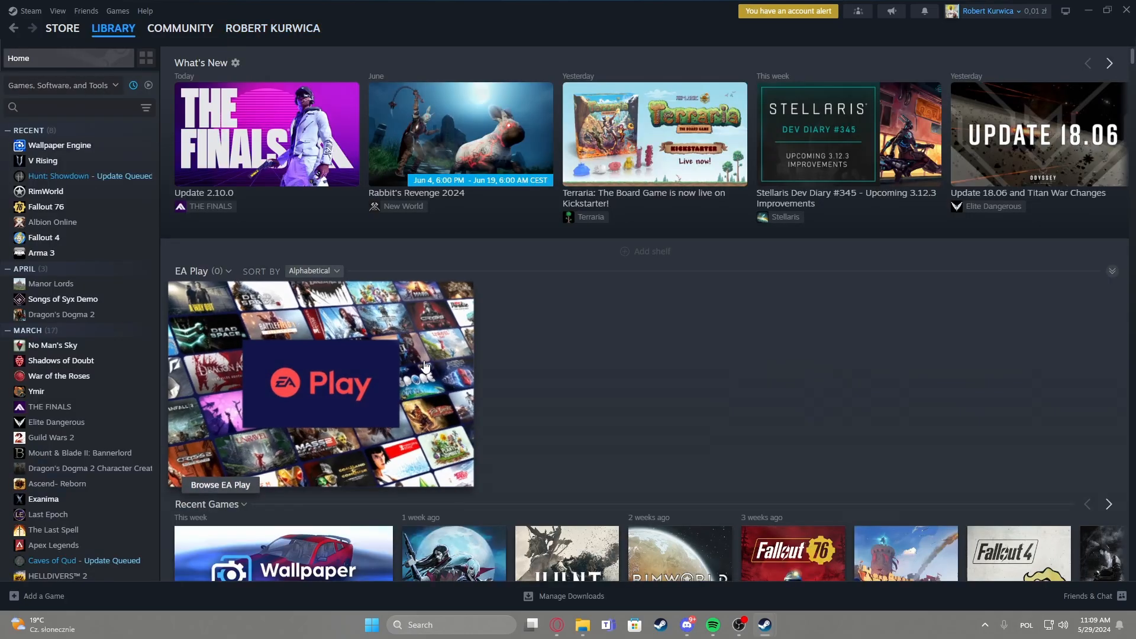